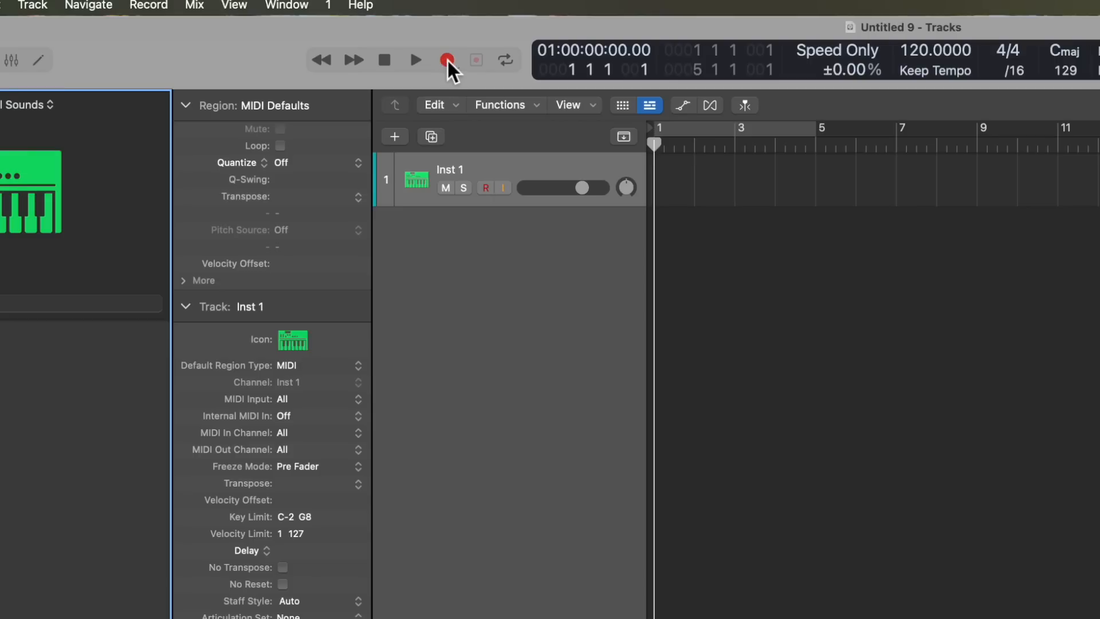
Record a few bars of MIDI onto the Inst 1 track, then stop.
click(445, 60)
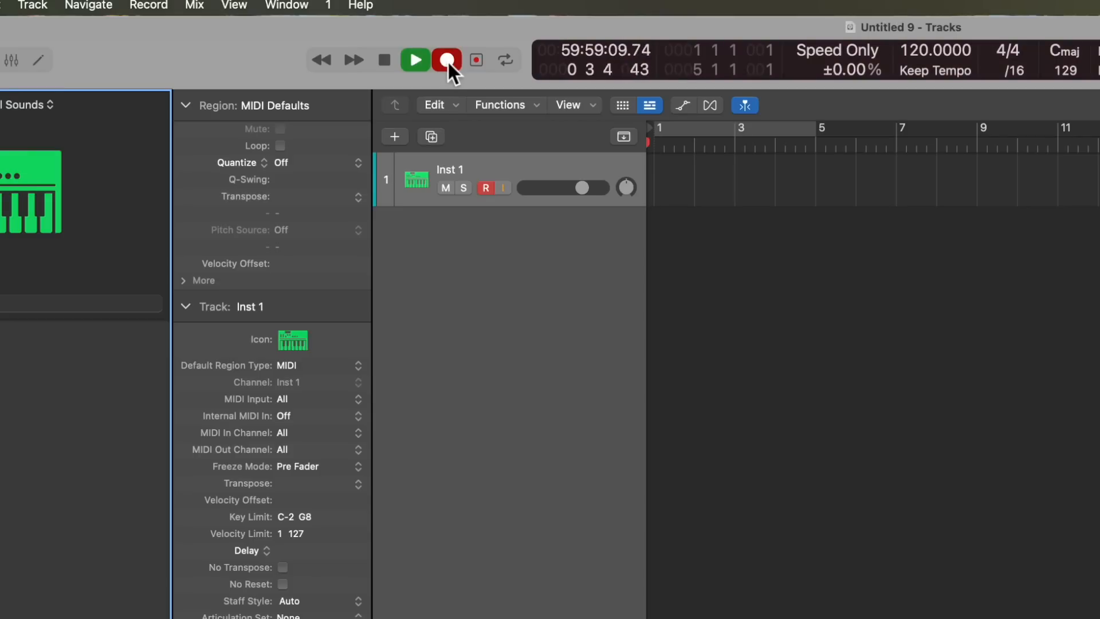
click(446, 59)
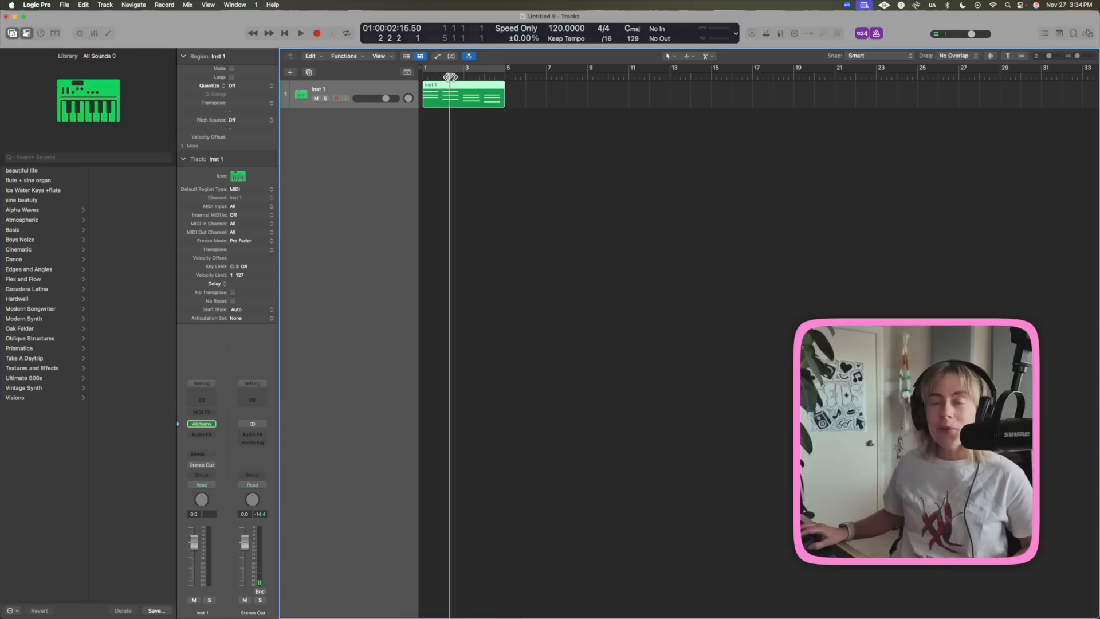
click(303, 32)
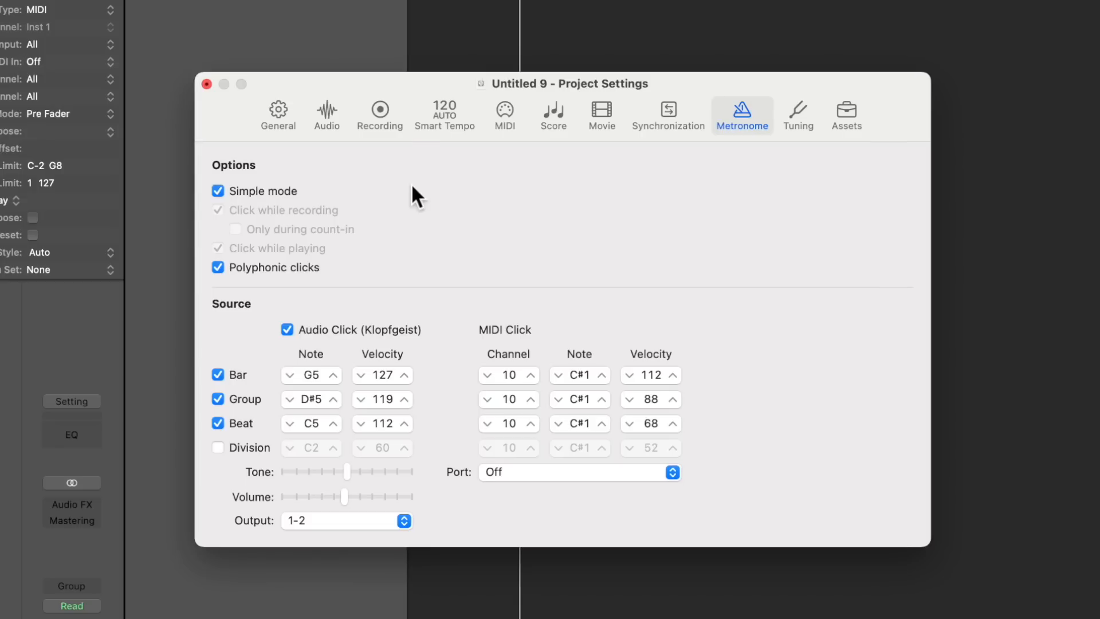
Enable Notes chasing in the project's MIDI Chase settings.
click(505, 112)
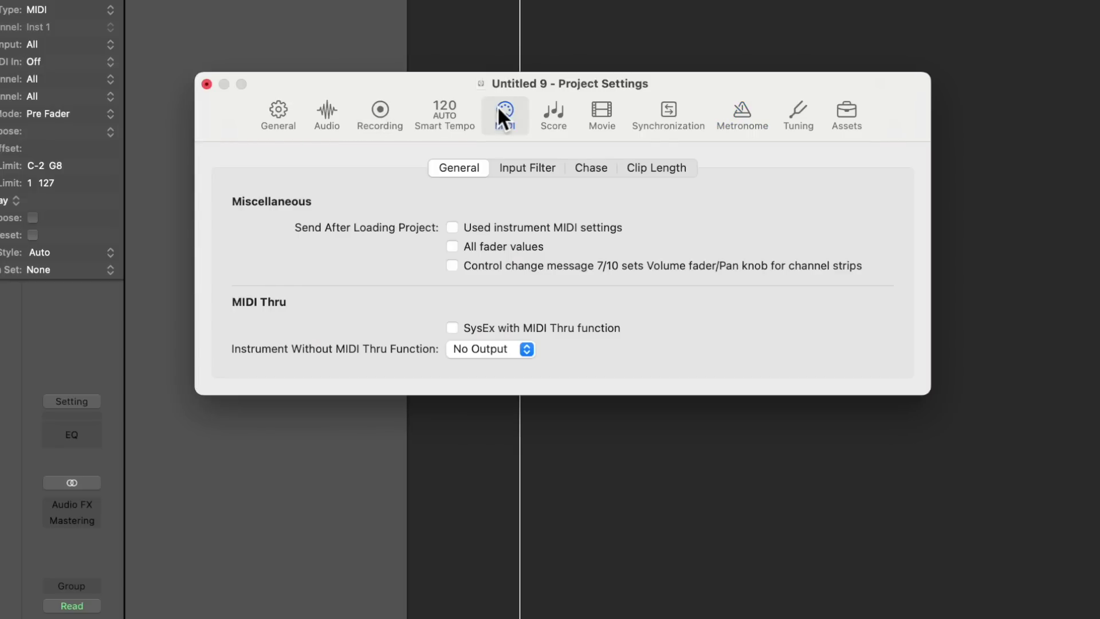
click(591, 167)
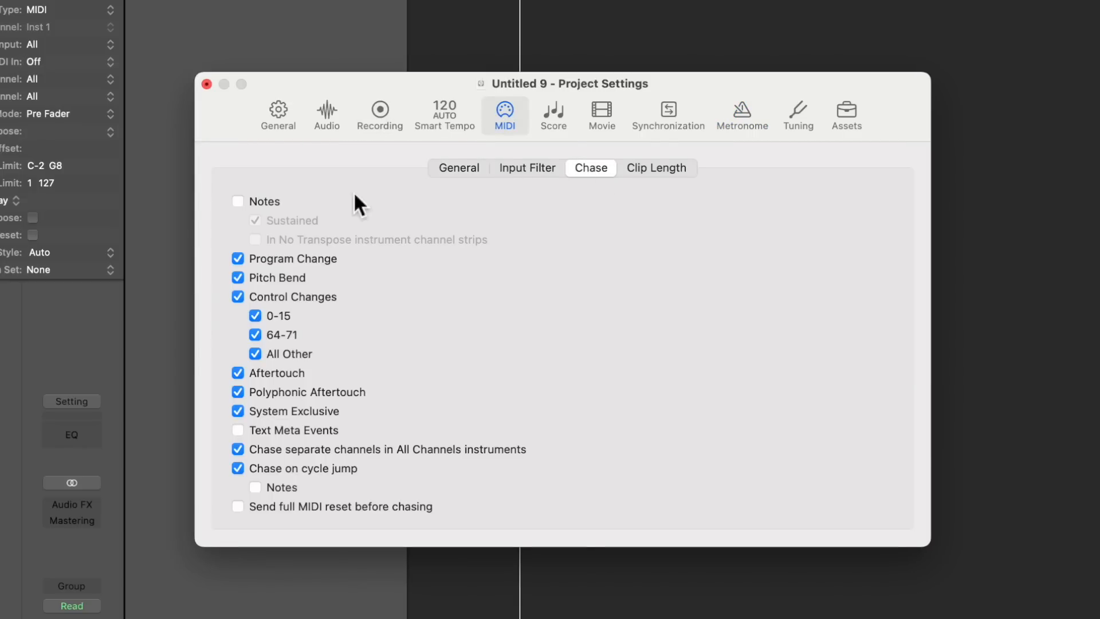
click(239, 201)
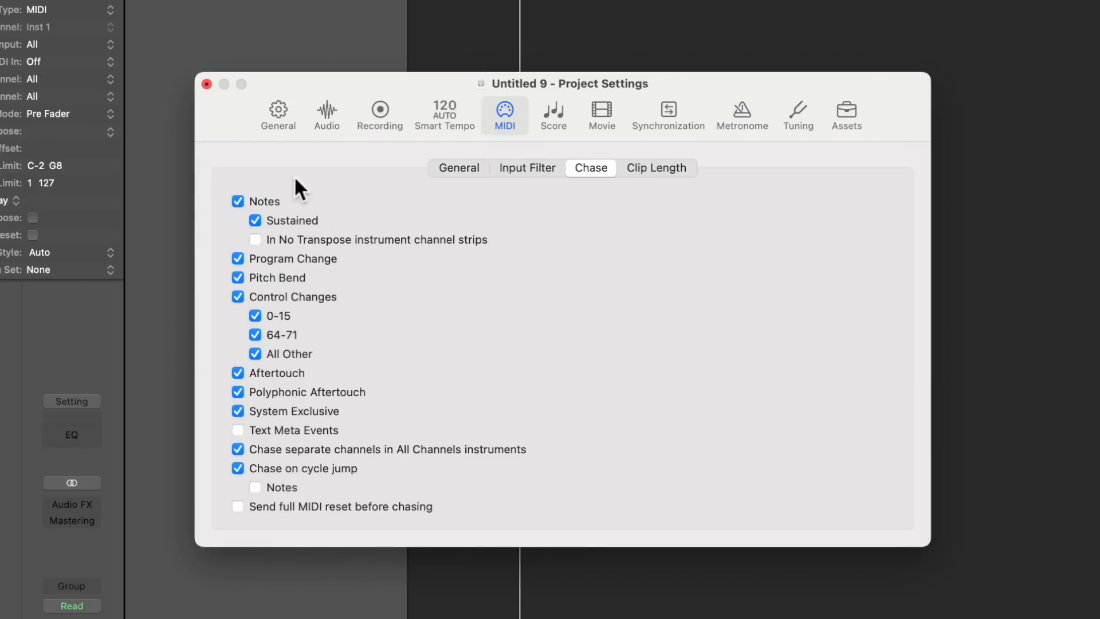
click(206, 85)
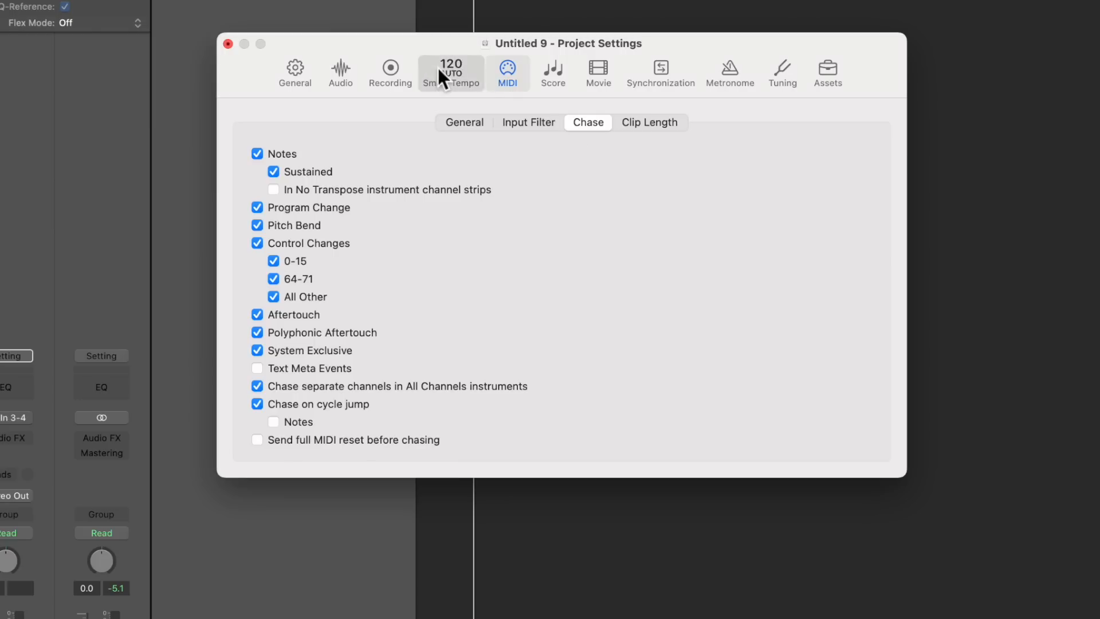
Set Smart Tempo imported files to On + Align Bars and Beats.
click(451, 74)
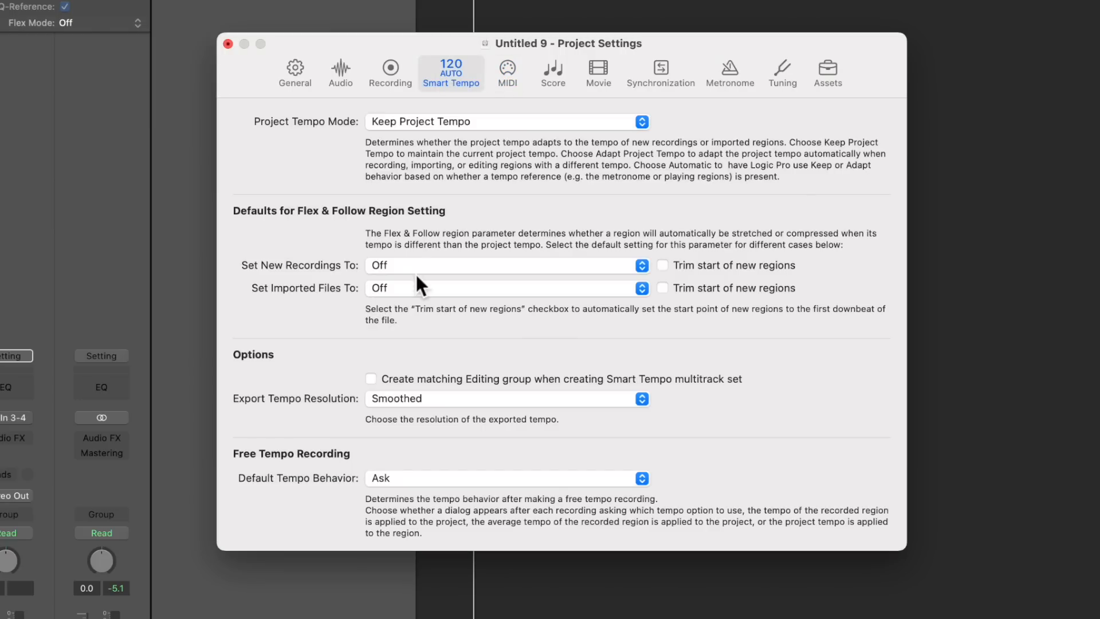
click(504, 288)
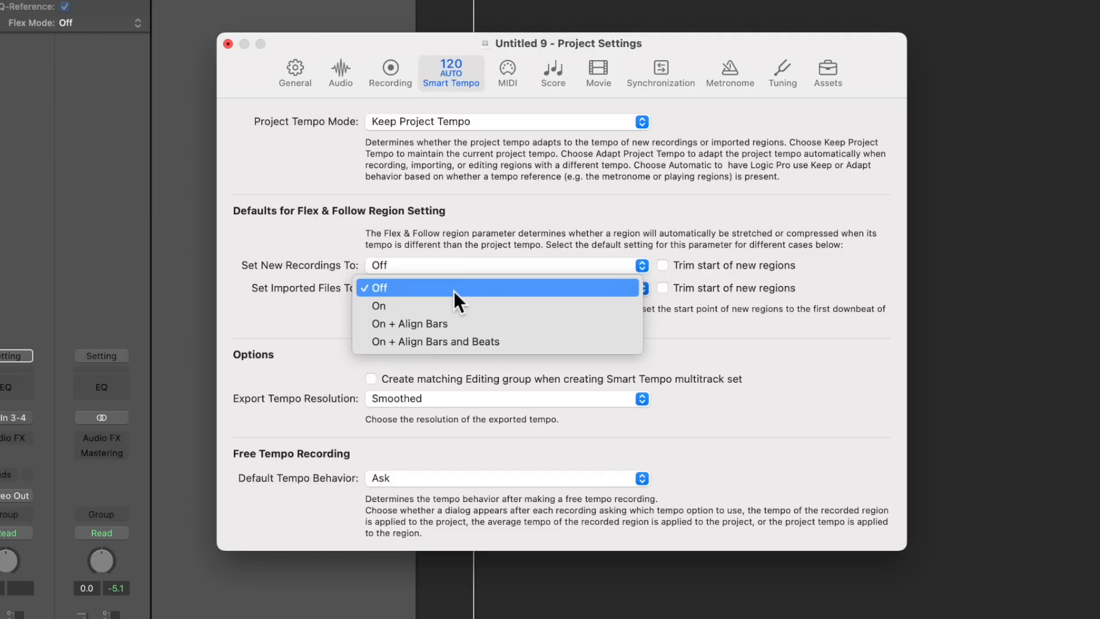
click(435, 342)
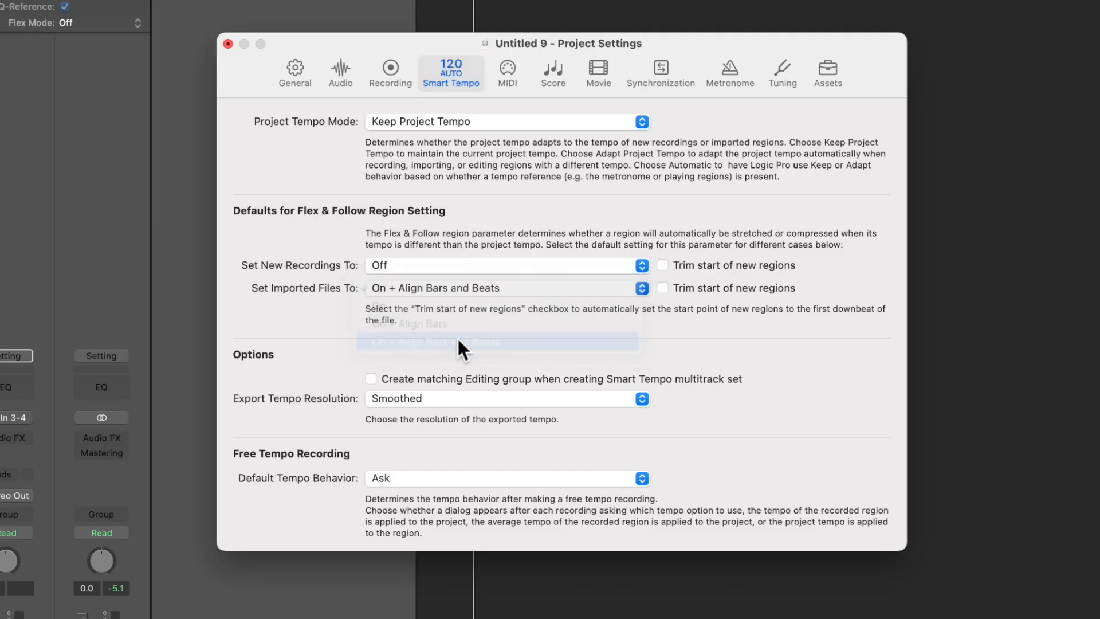
click(228, 43)
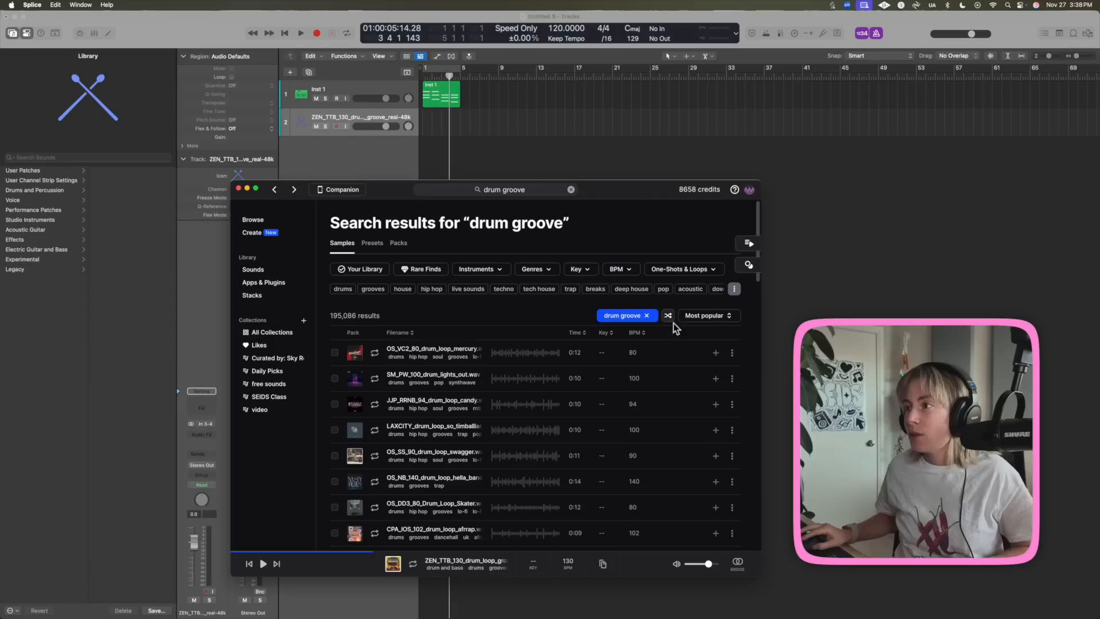
Search the Splice library for 'drum groove' loops.
click(571, 190)
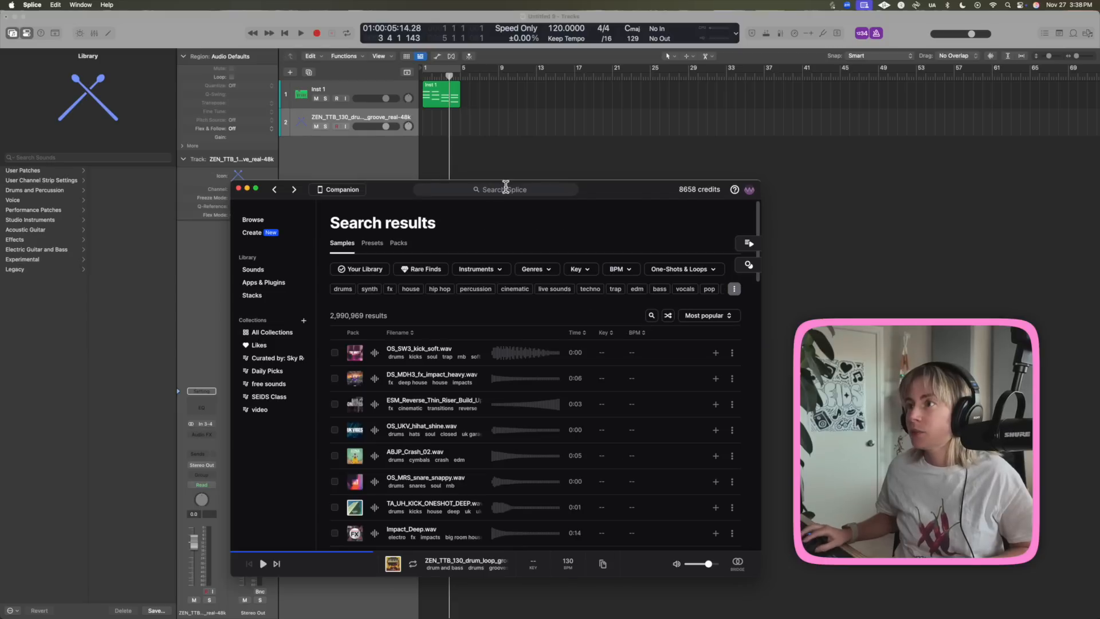
text(drum groove)
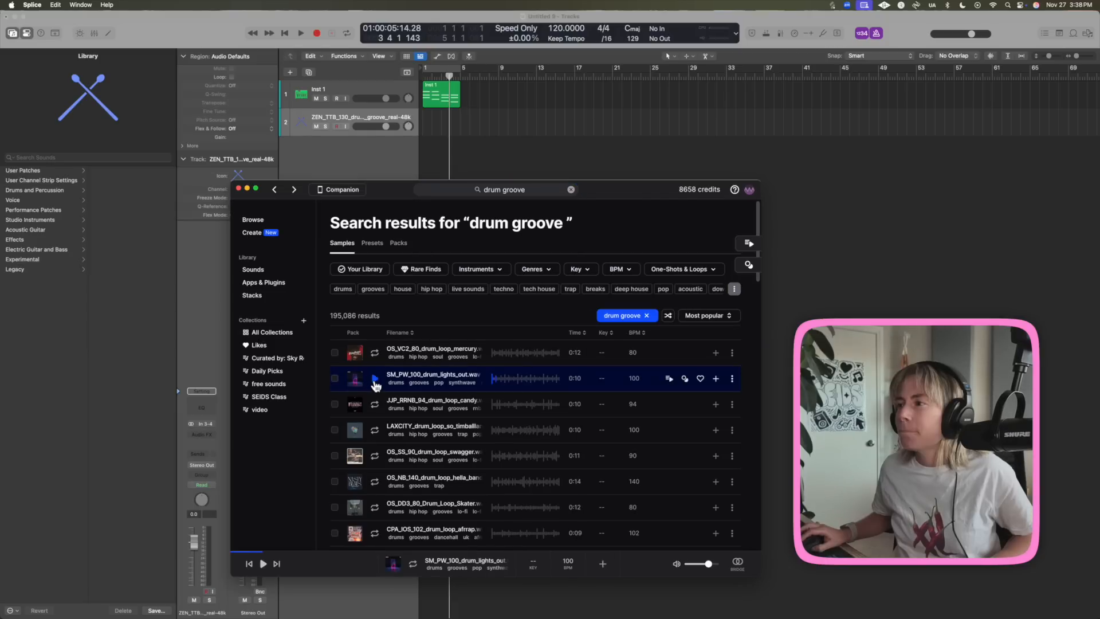